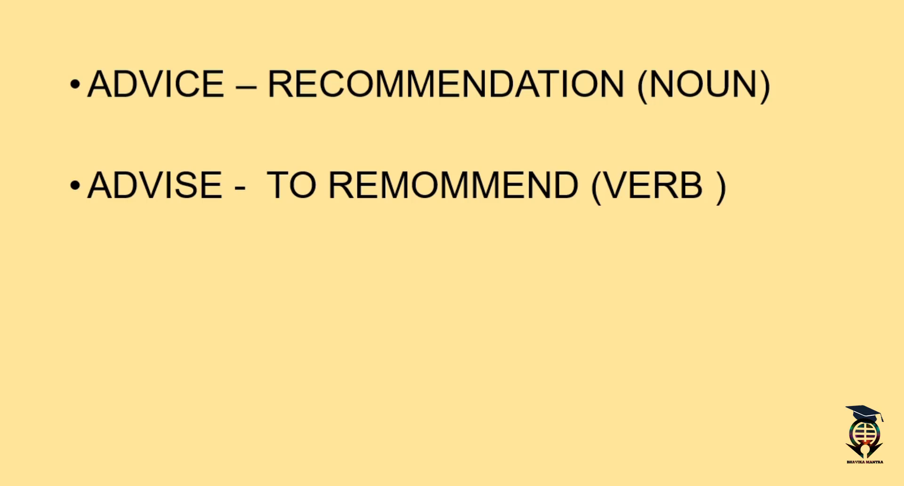
pyautogui.moveTo(278, 207)
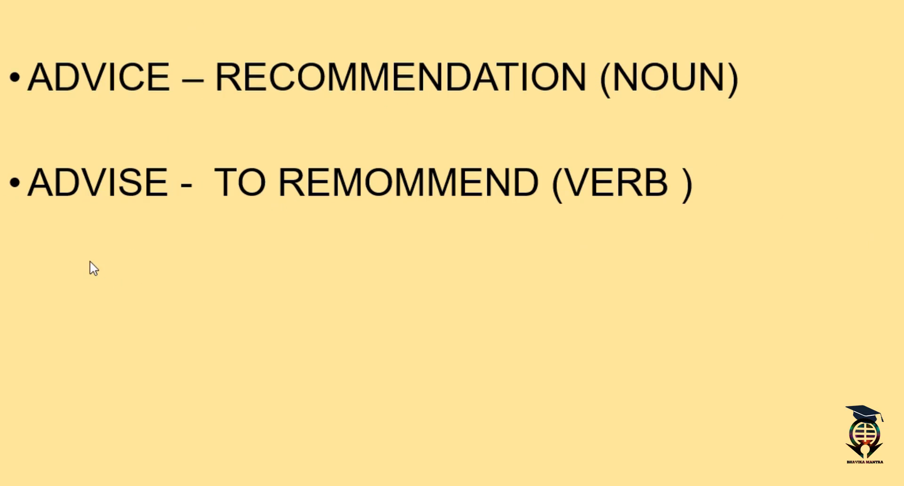
pyautogui.moveTo(118, 11)
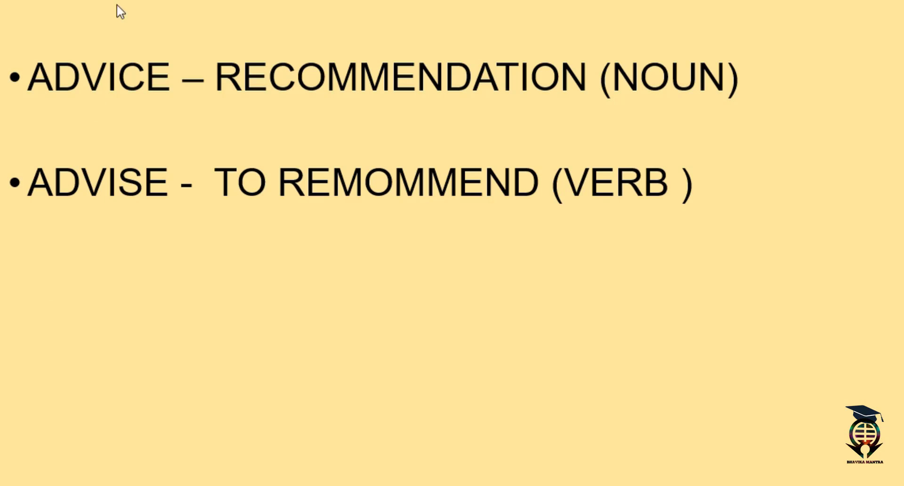
pyautogui.moveTo(138, 308)
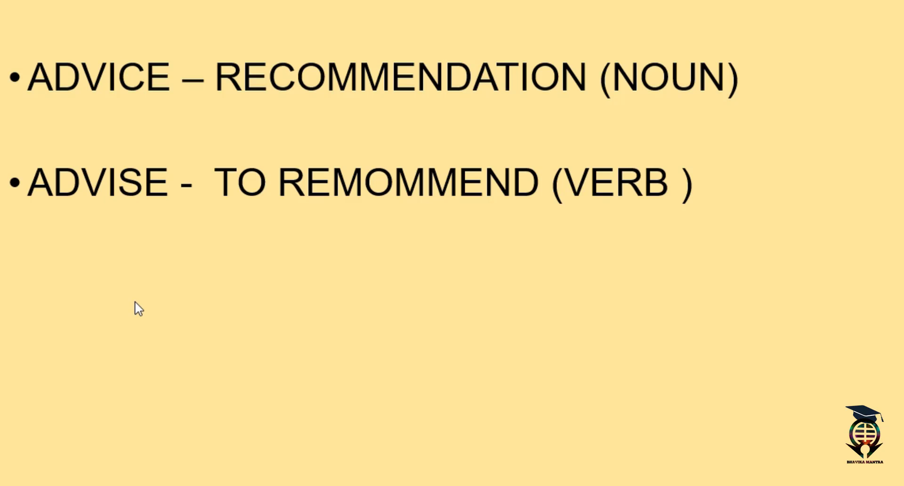
pyautogui.moveTo(146, 95)
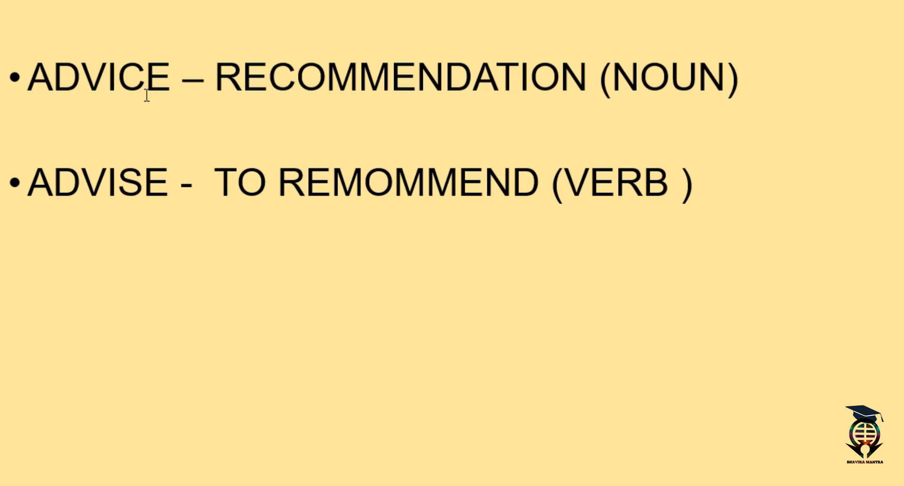
pyautogui.moveTo(150, 196)
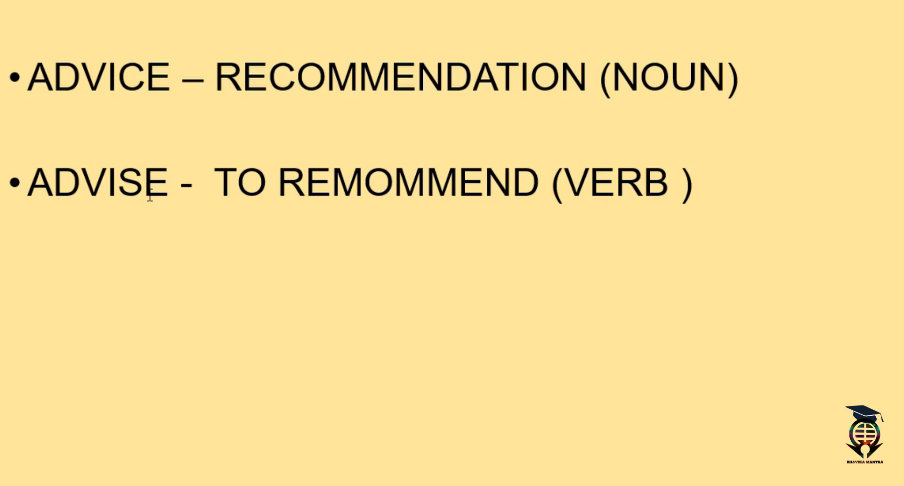
pyautogui.moveTo(189, 347)
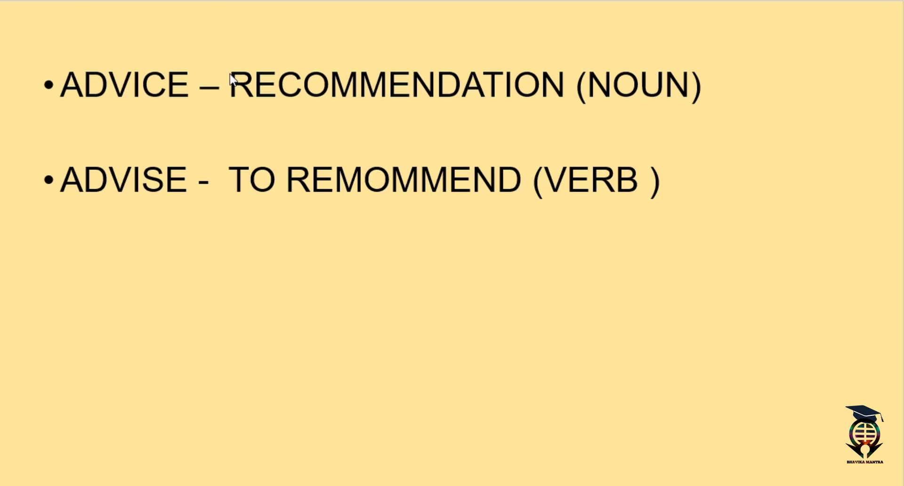
pyautogui.moveTo(75, 209)
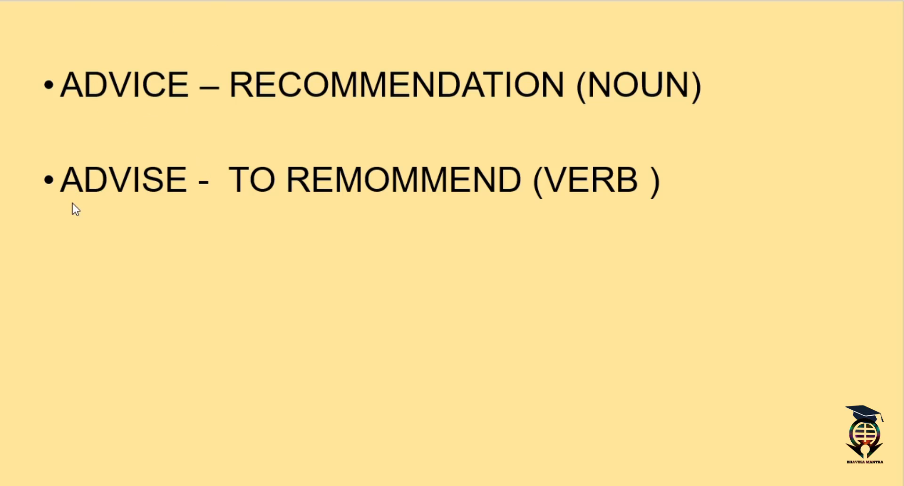
pyautogui.moveTo(30, 241)
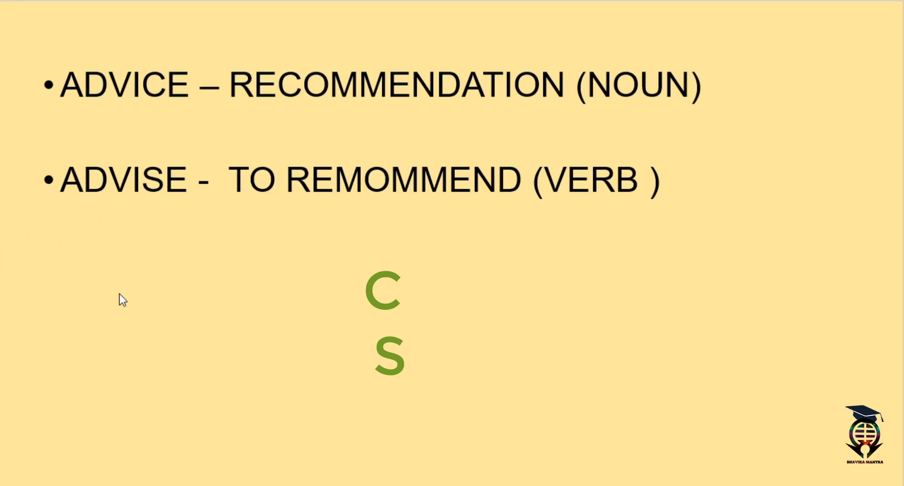
pyautogui.moveTo(110, 306)
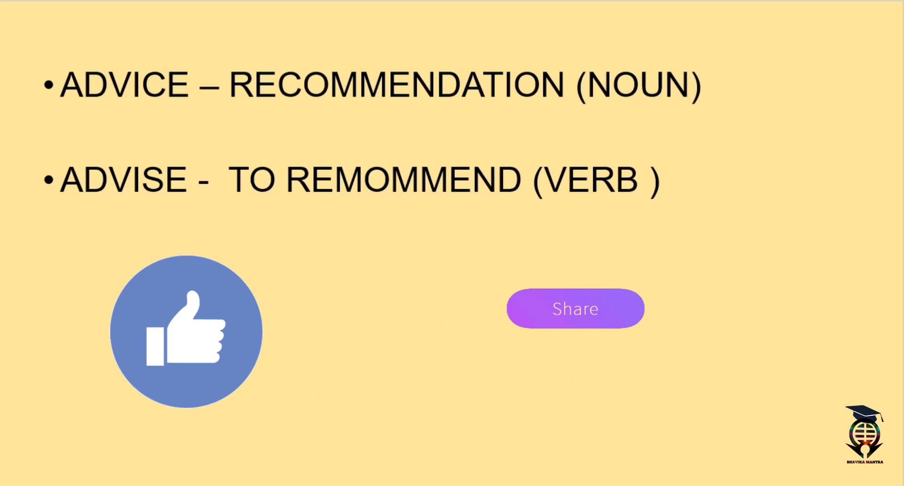
# Step: Advance the slide to reveal the green C and S letters and like/share graphics
pyautogui.click(574, 308)
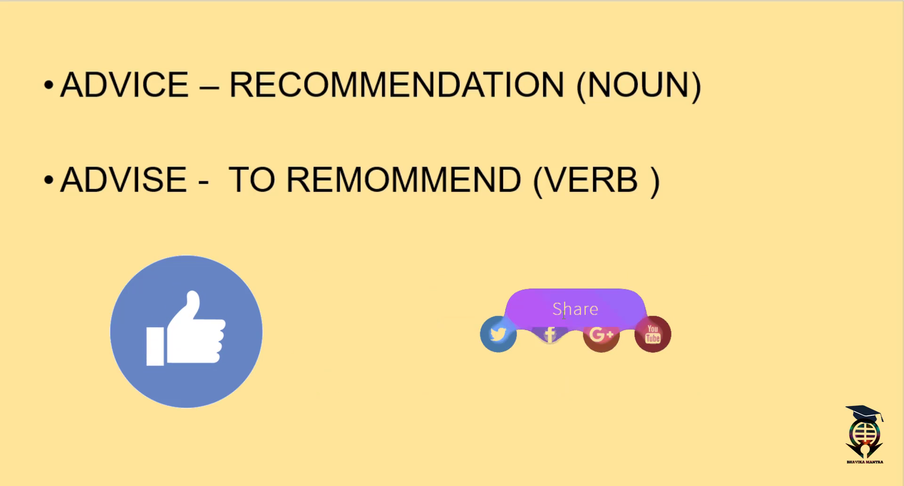